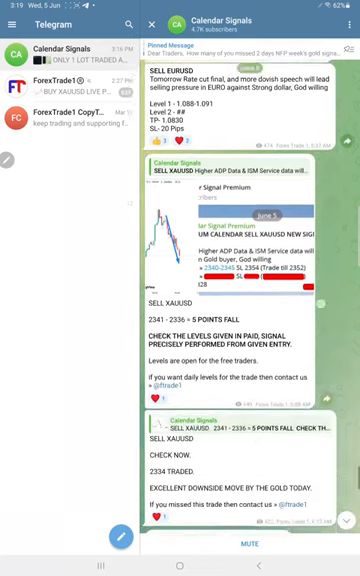
scroll(down, 3)
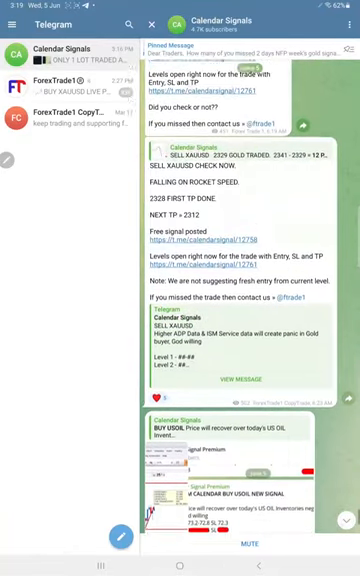
scroll(down, 3)
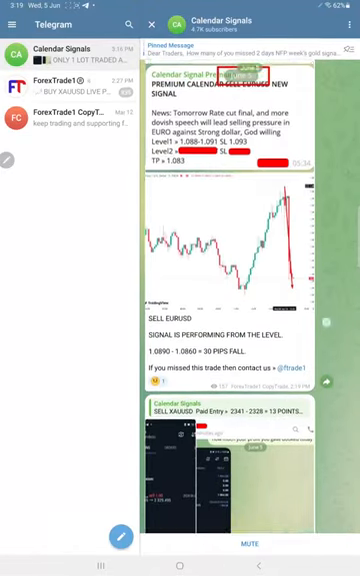
scroll(down, 3)
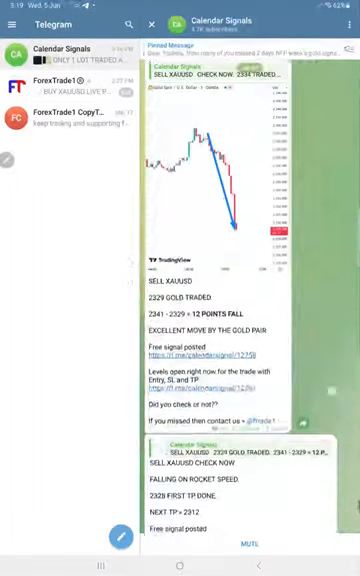
scroll(down, 3)
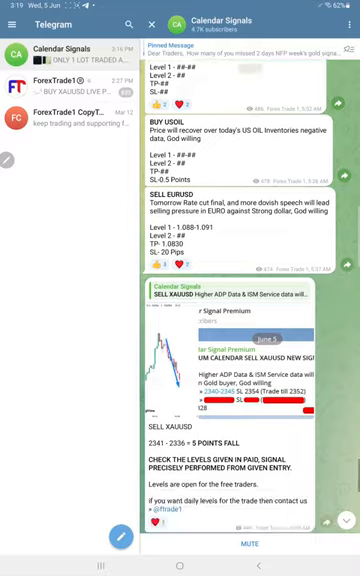
scroll(down, 3)
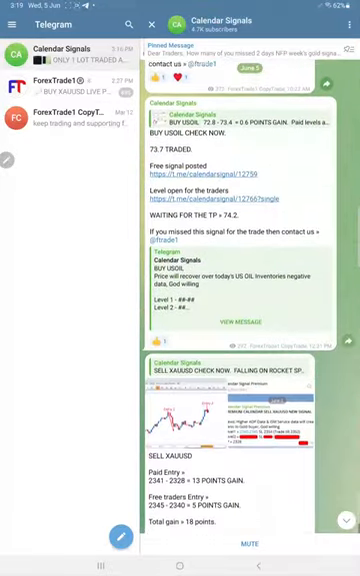
scroll(down, 3)
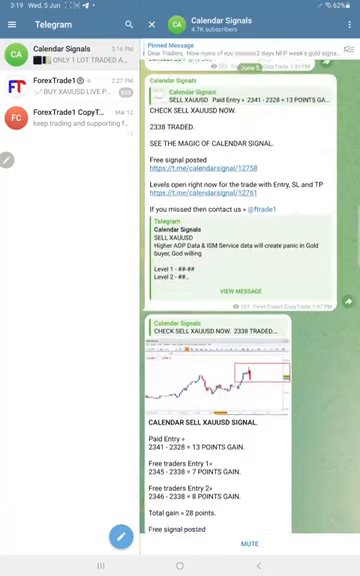
scroll(down, 3)
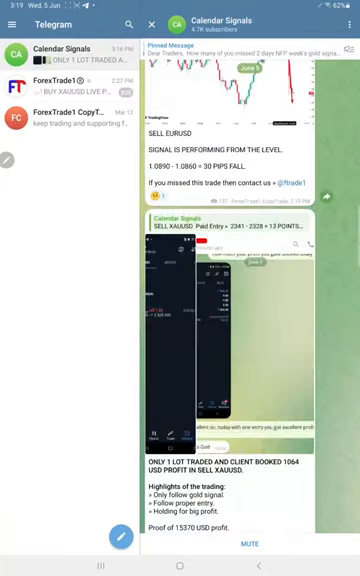
scroll(down, 3)
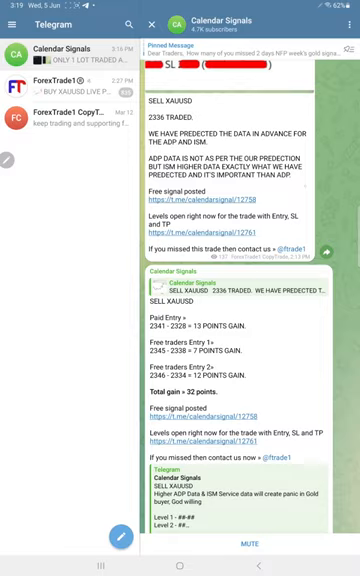
scroll(down, 3)
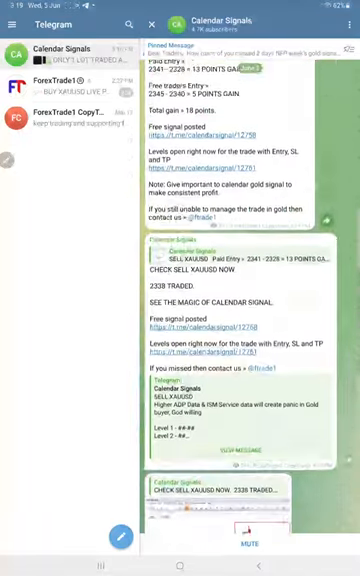
scroll(down, 3)
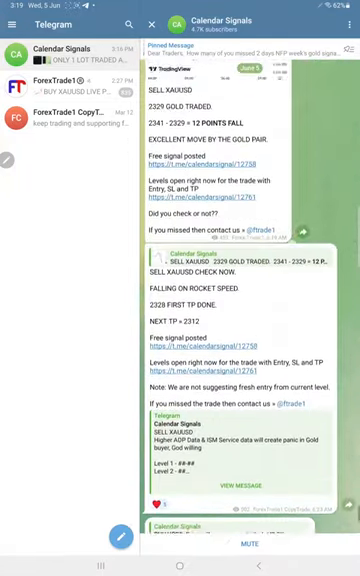
scroll(down, 3)
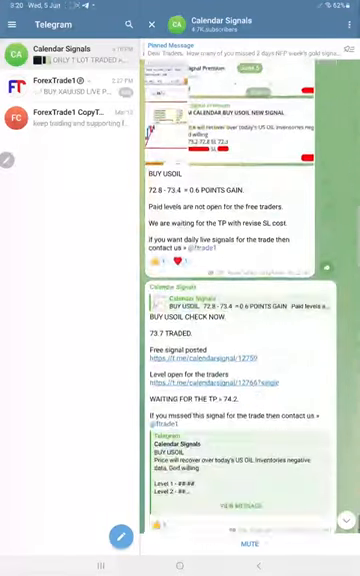
scroll(down, 3)
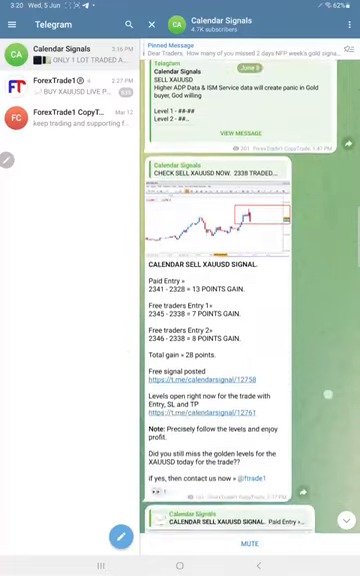
scroll(down, 3)
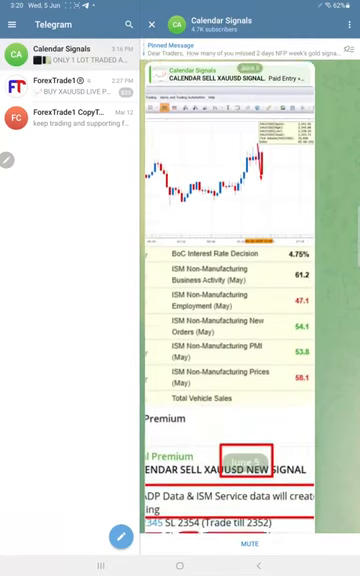
scroll(down, 3)
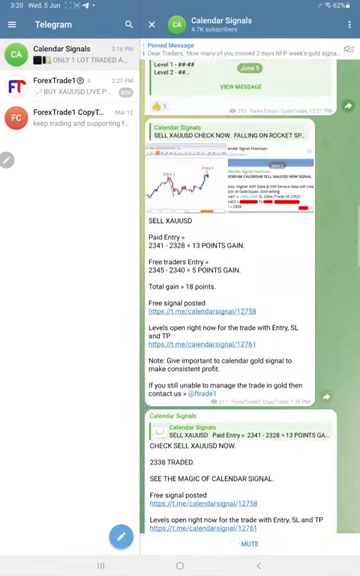
scroll(down, 3)
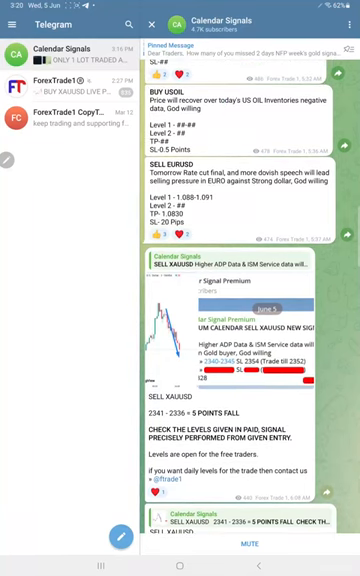
scroll(down, 3)
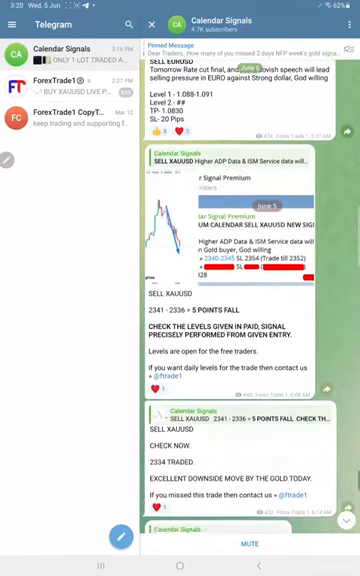